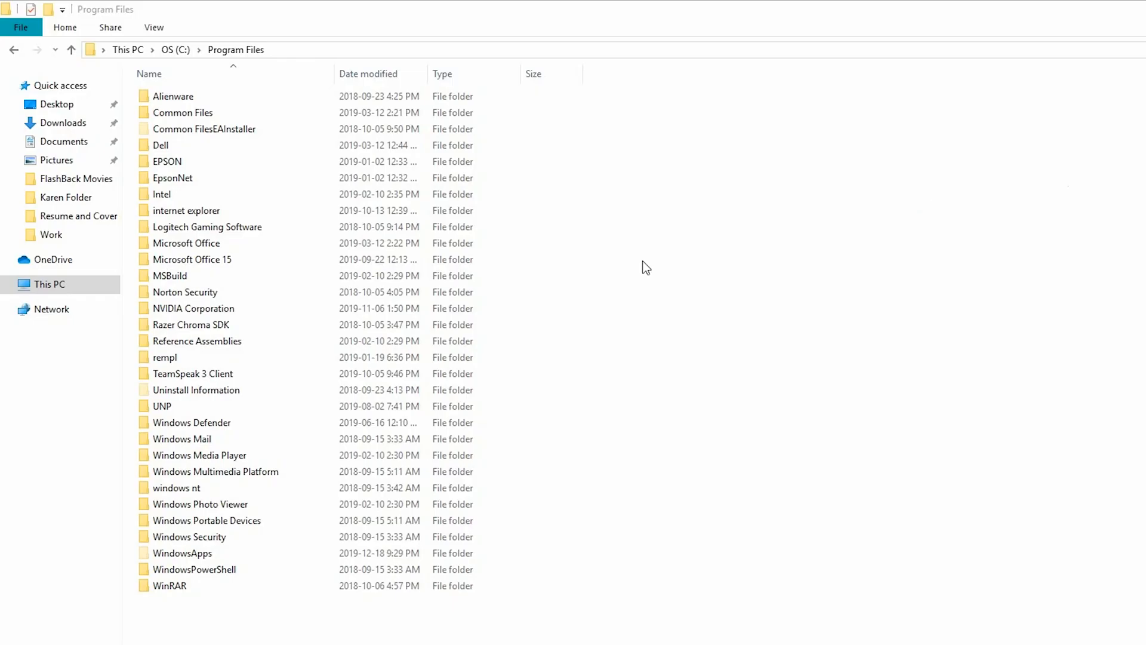
Attempt to enter WindowsApps, continue past the denial, and reach its Advanced Security Settings
click(201, 552)
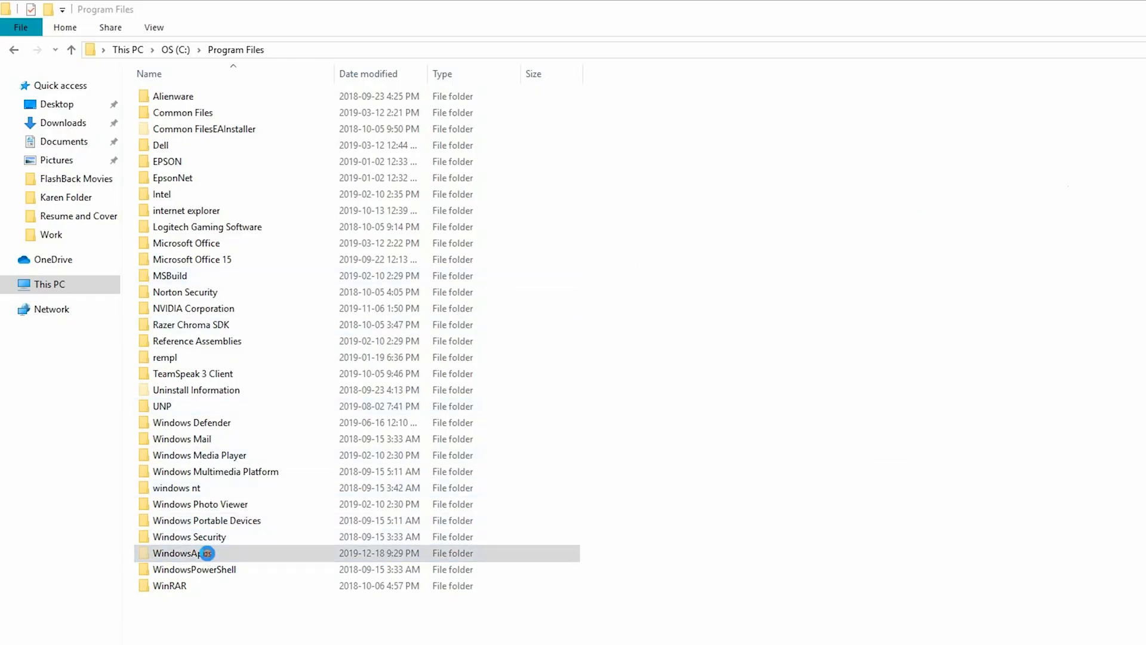
double_click(182, 553)
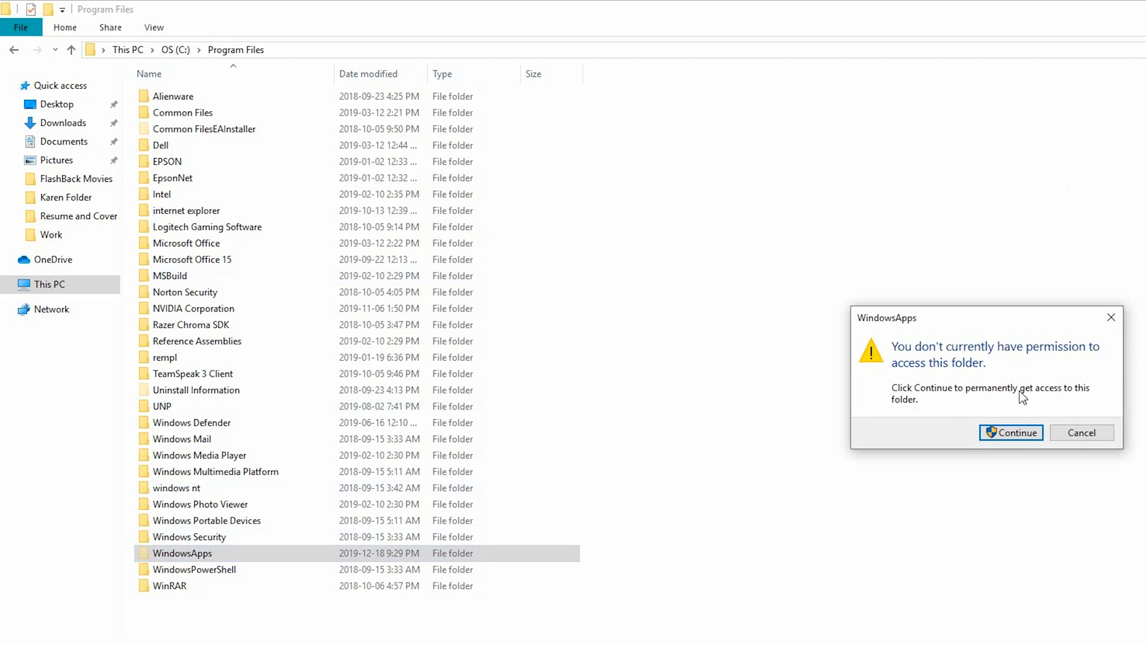
click(1010, 433)
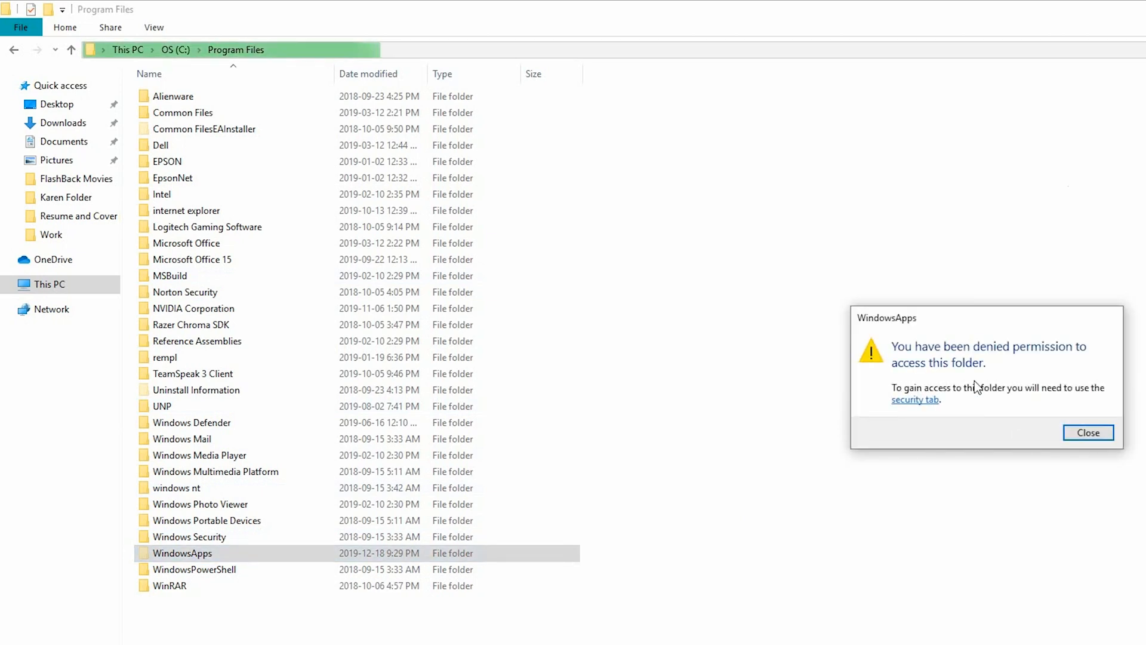
mouse_move(917, 413)
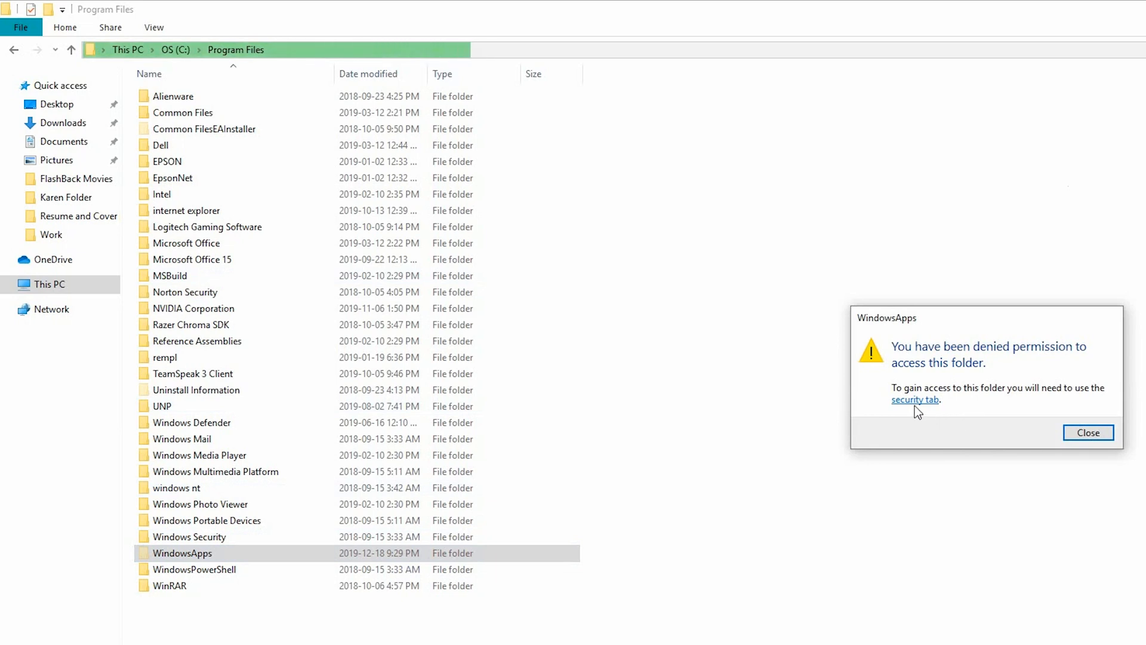
click(914, 399)
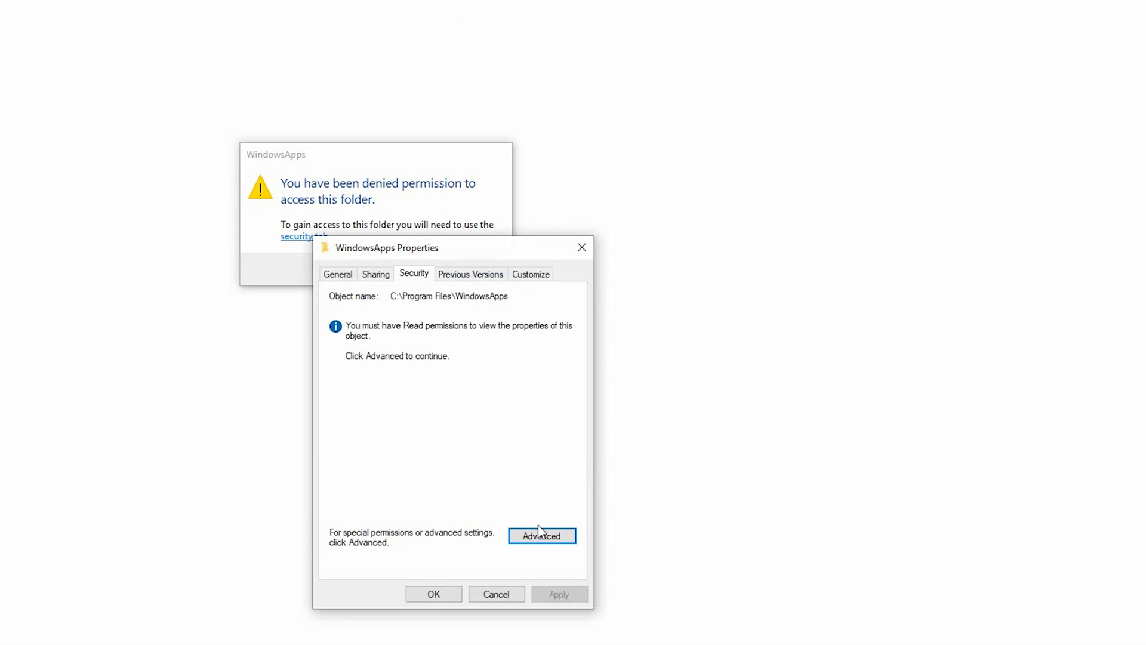
click(542, 535)
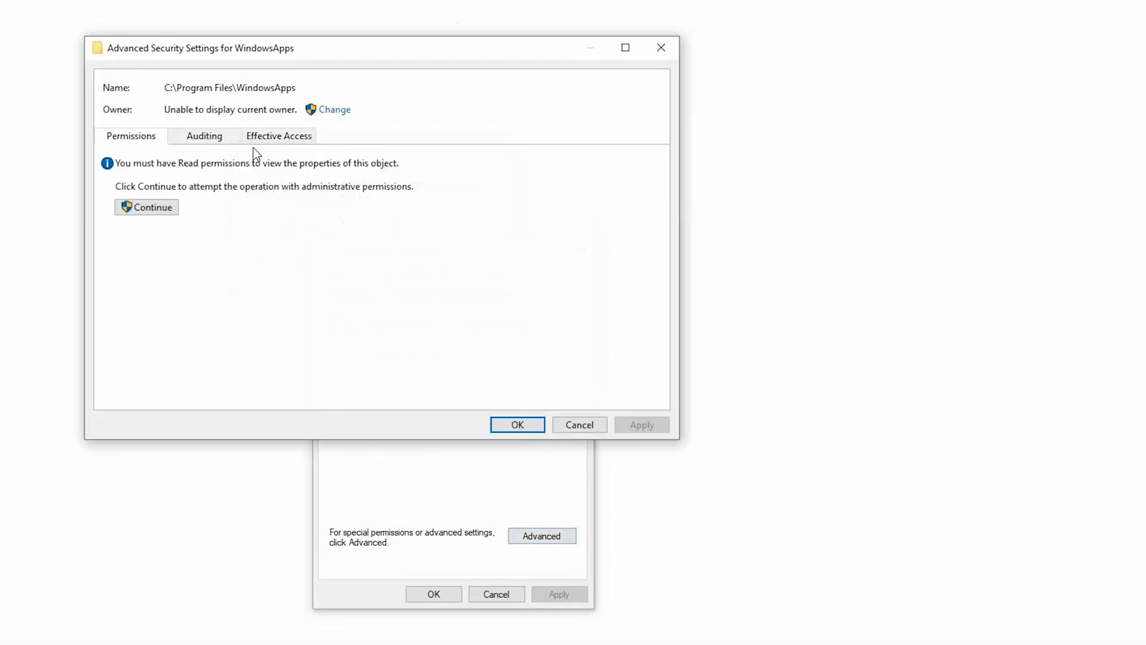
mouse_move(334, 127)
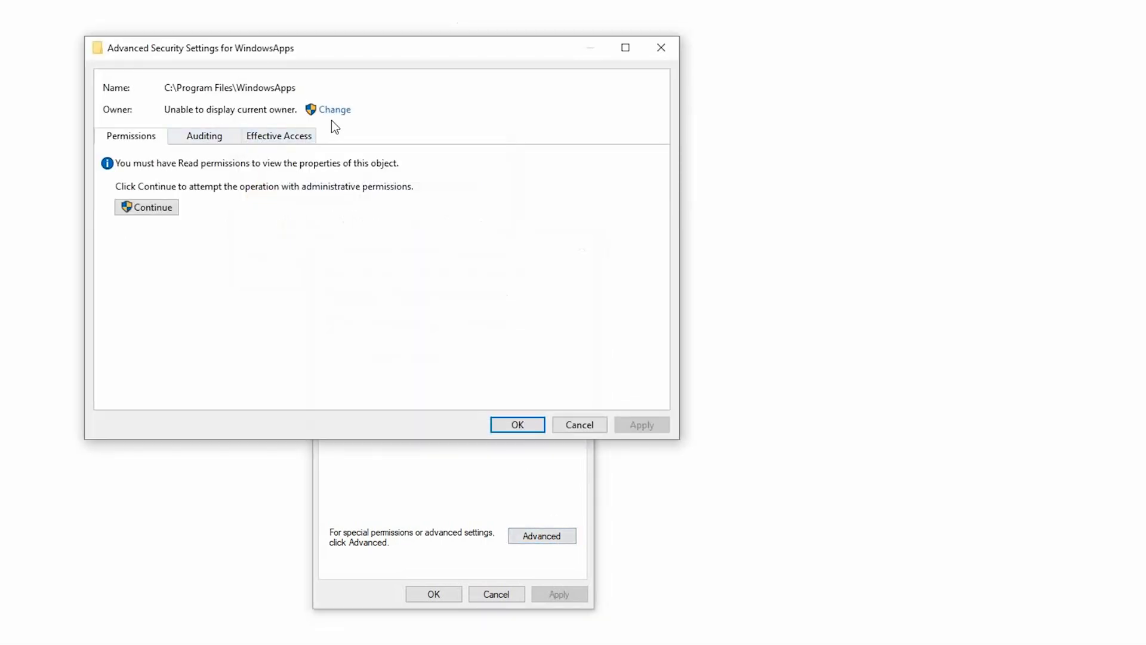
Change the owner, find all users and groups, and choose Administrators as the new owner
click(335, 109)
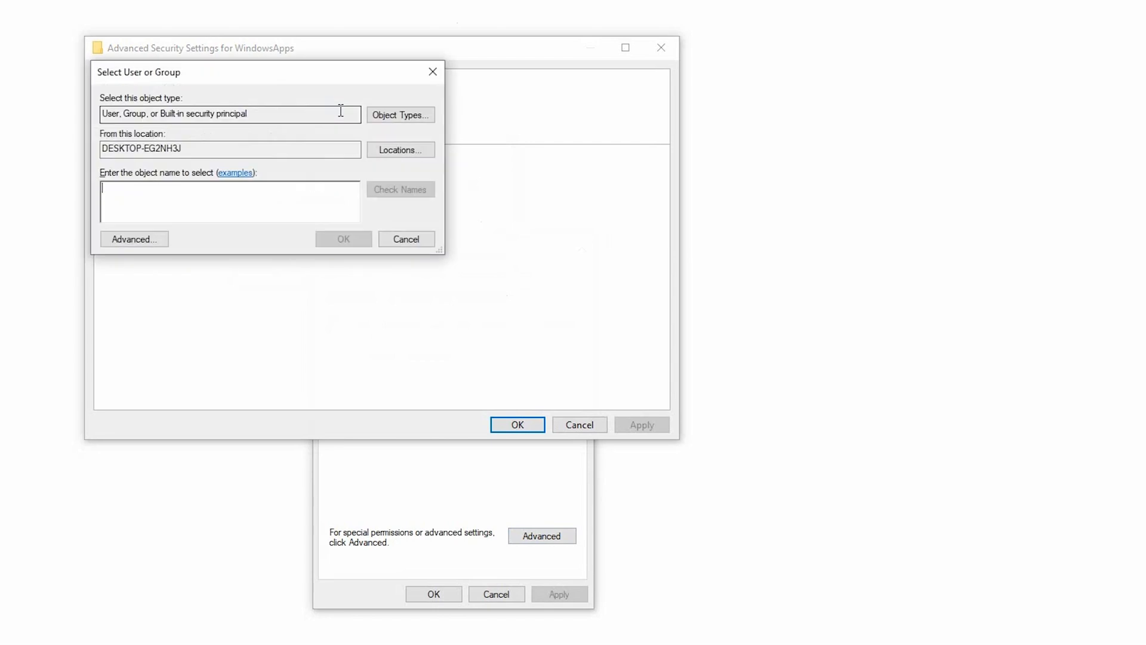
mouse_move(333, 144)
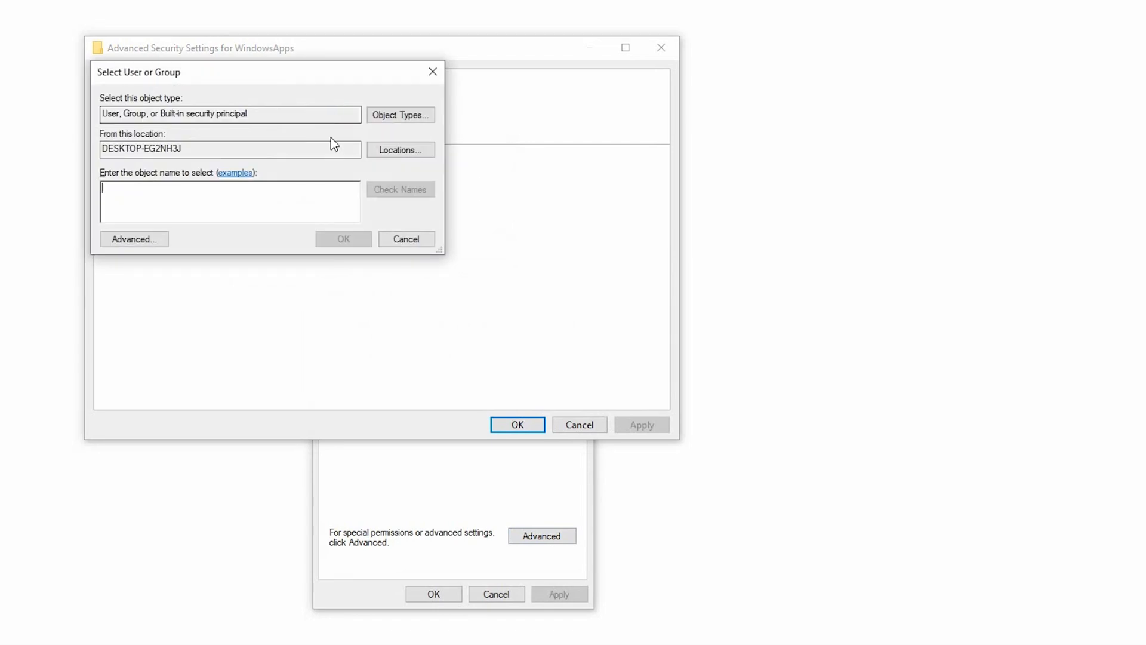
click(134, 238)
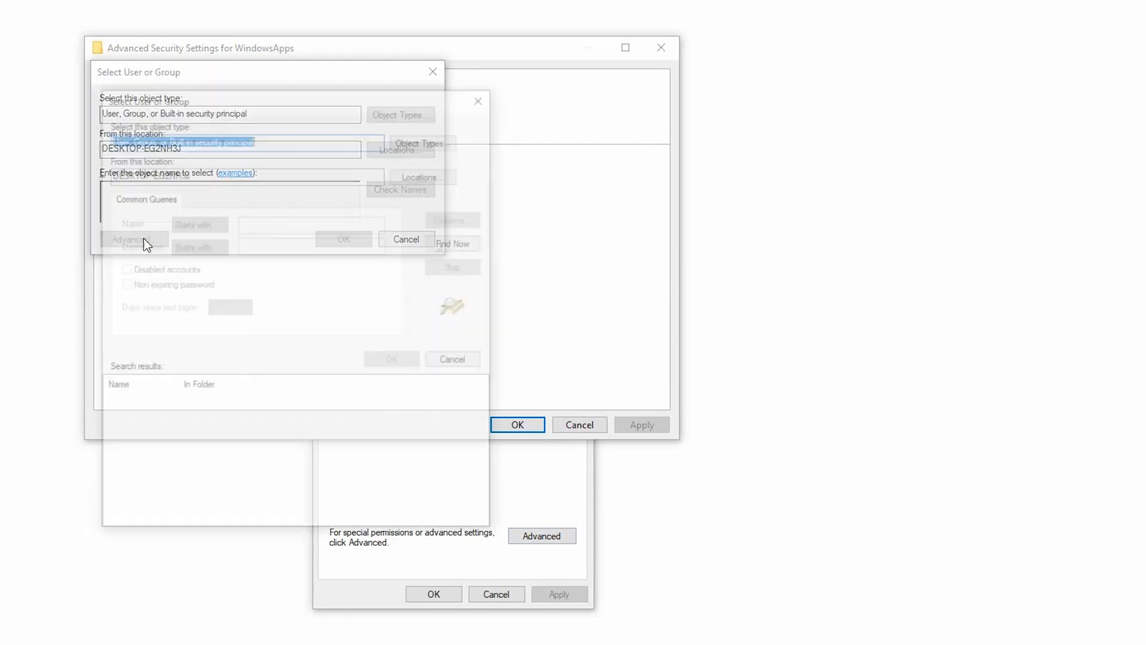
click(457, 242)
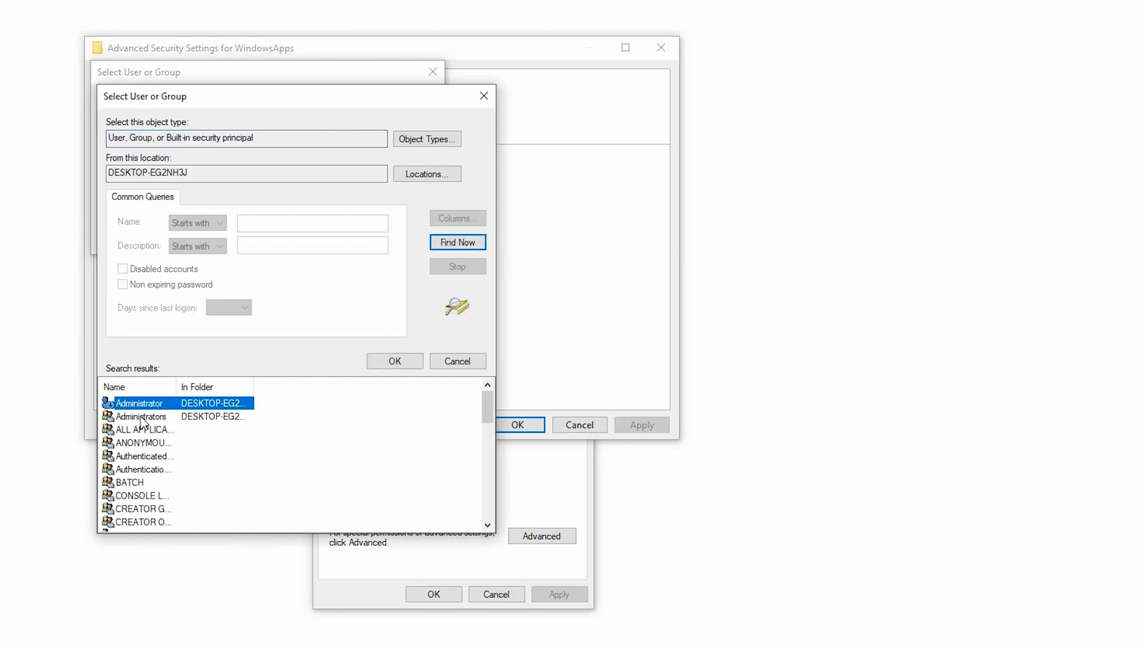
mouse_move(161, 422)
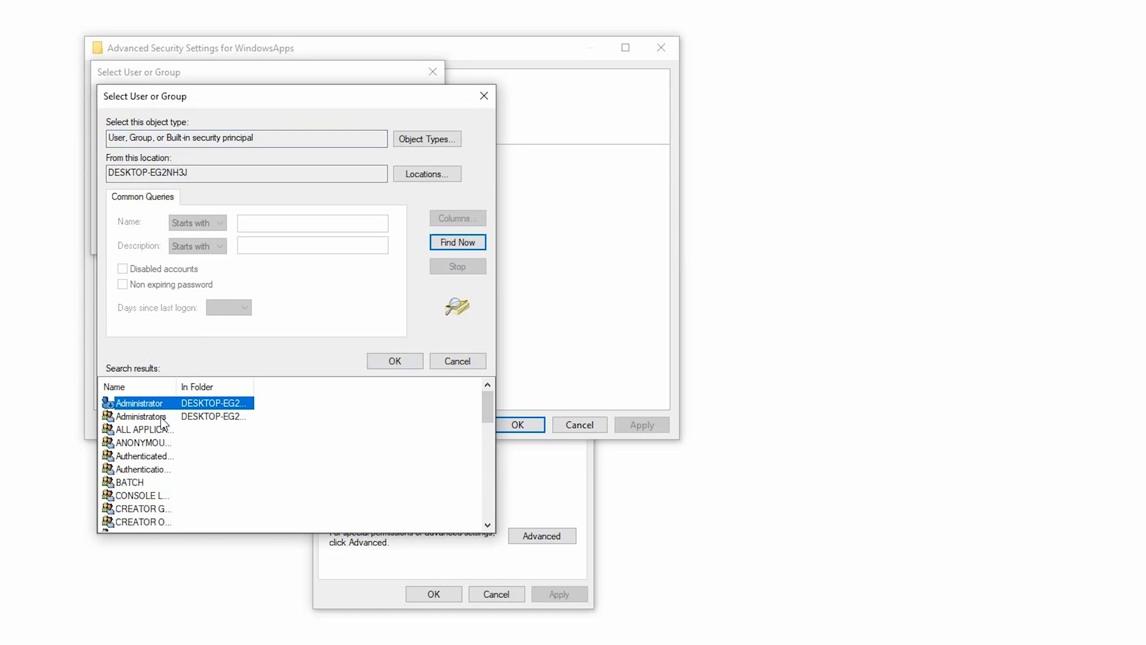
click(394, 360)
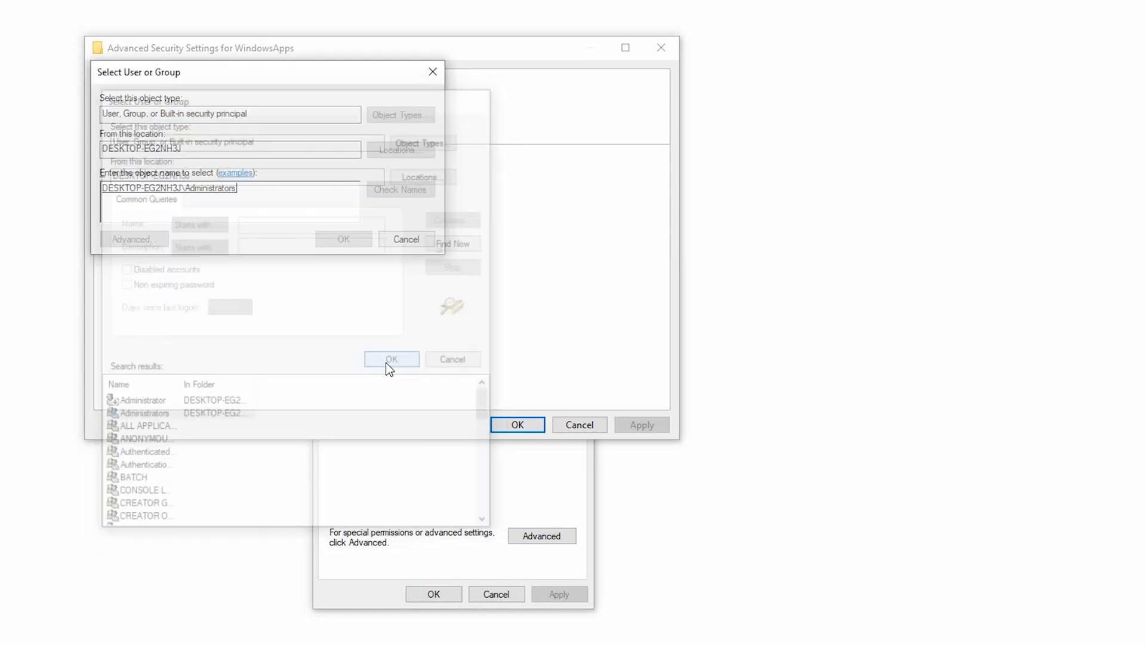
click(391, 358)
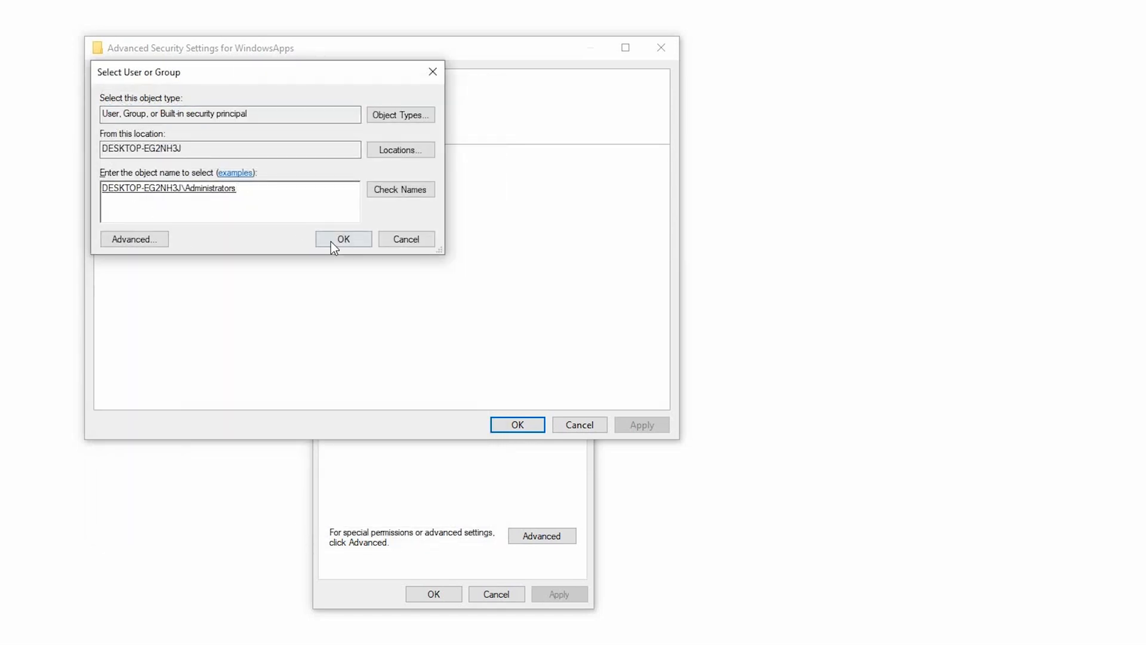
click(342, 239)
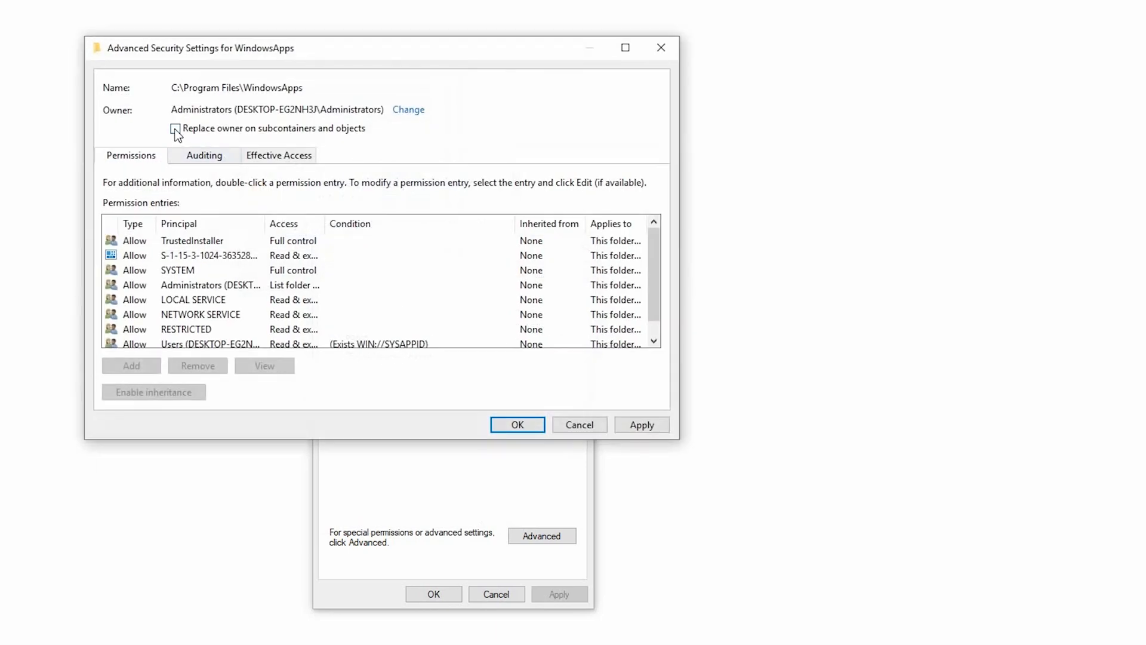
Replace owner on subcontainers and objects, apply it, acknowledge the notice, and close the settings
click(176, 129)
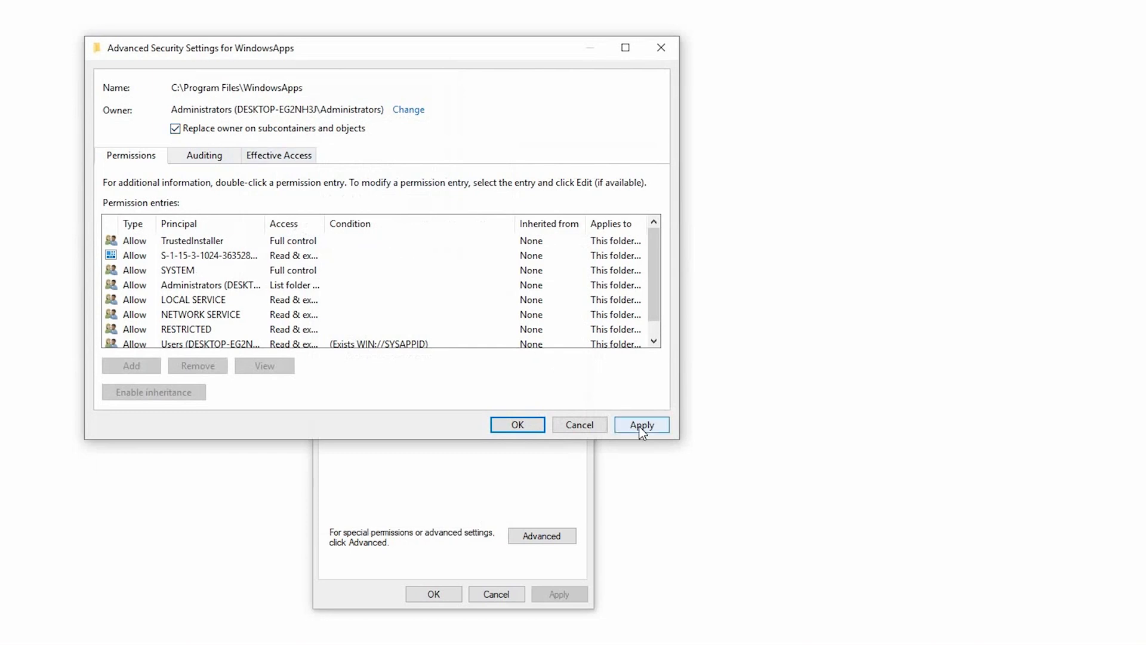
click(641, 424)
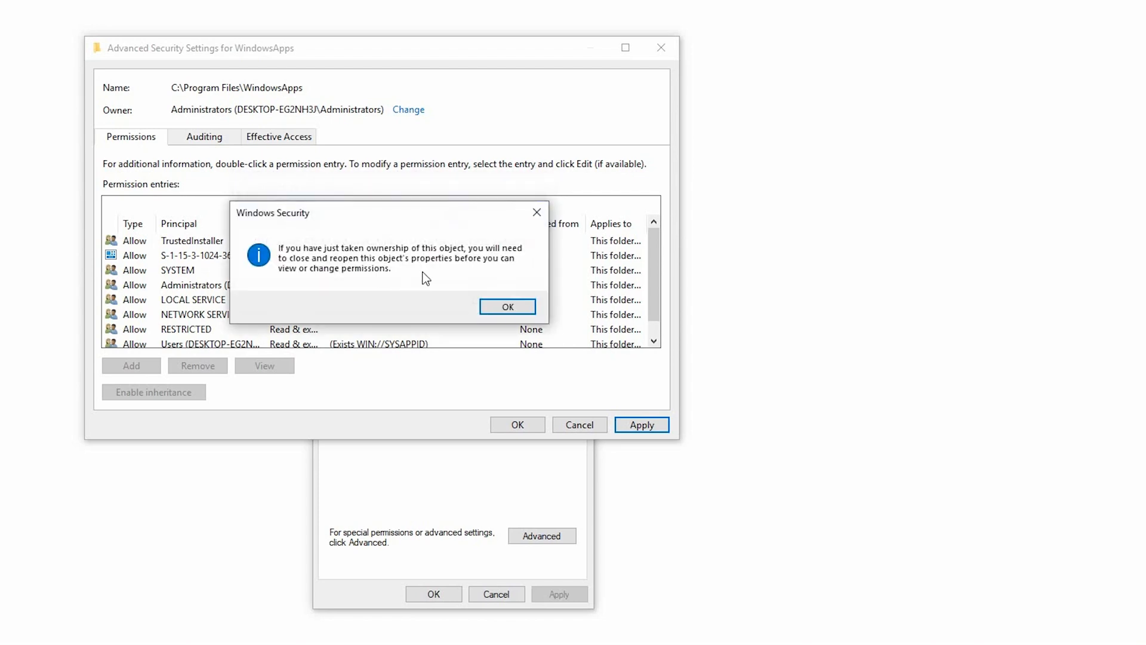
click(507, 306)
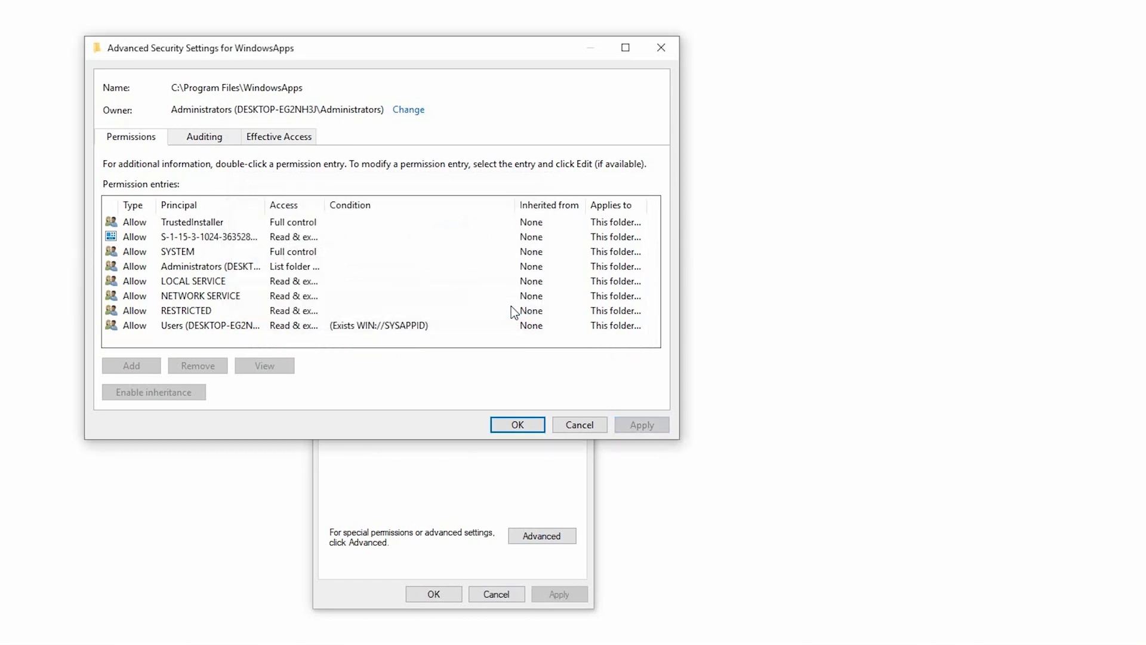
click(516, 425)
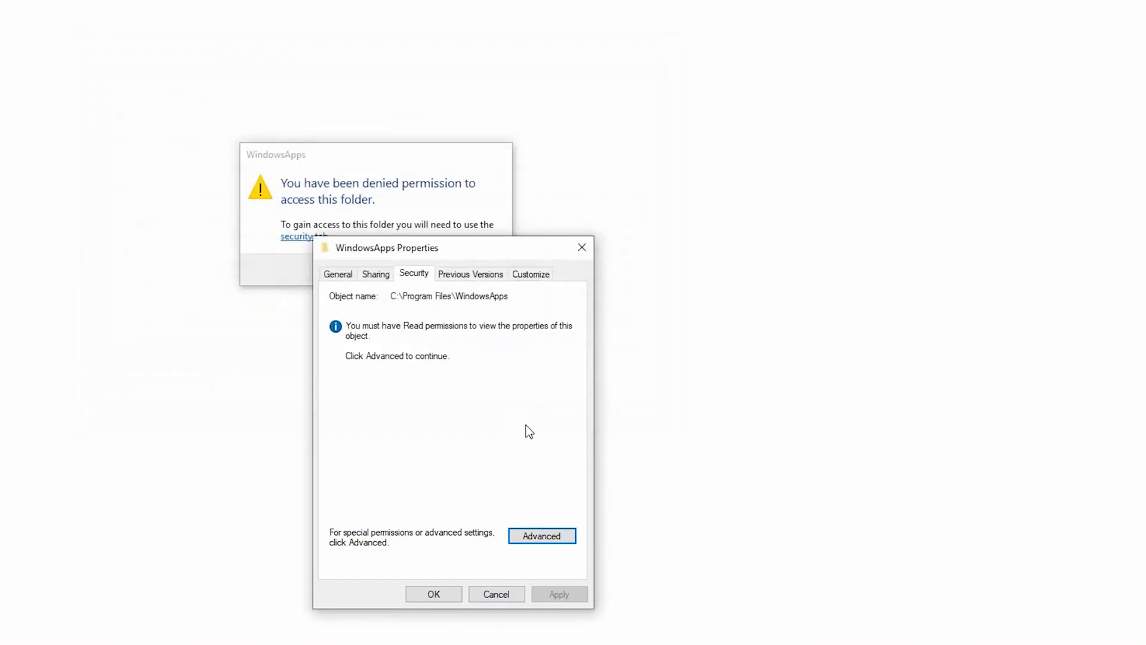
Review WindowsApps' Security properties, then close them and return to the Program Files listing
right_click(191, 553)
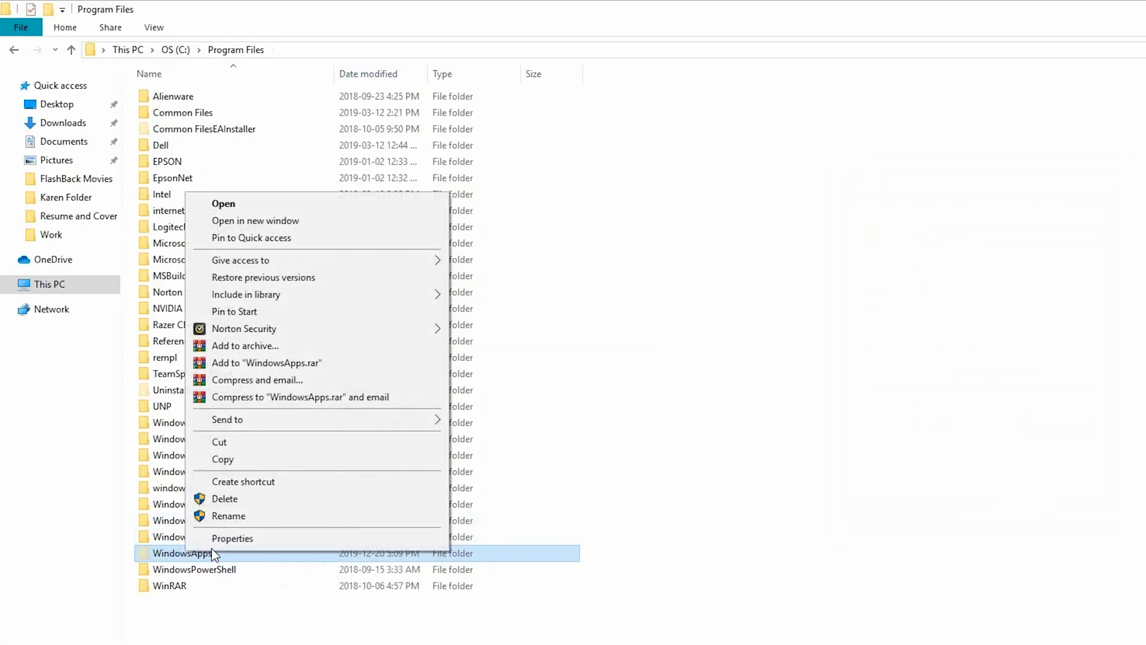
click(233, 538)
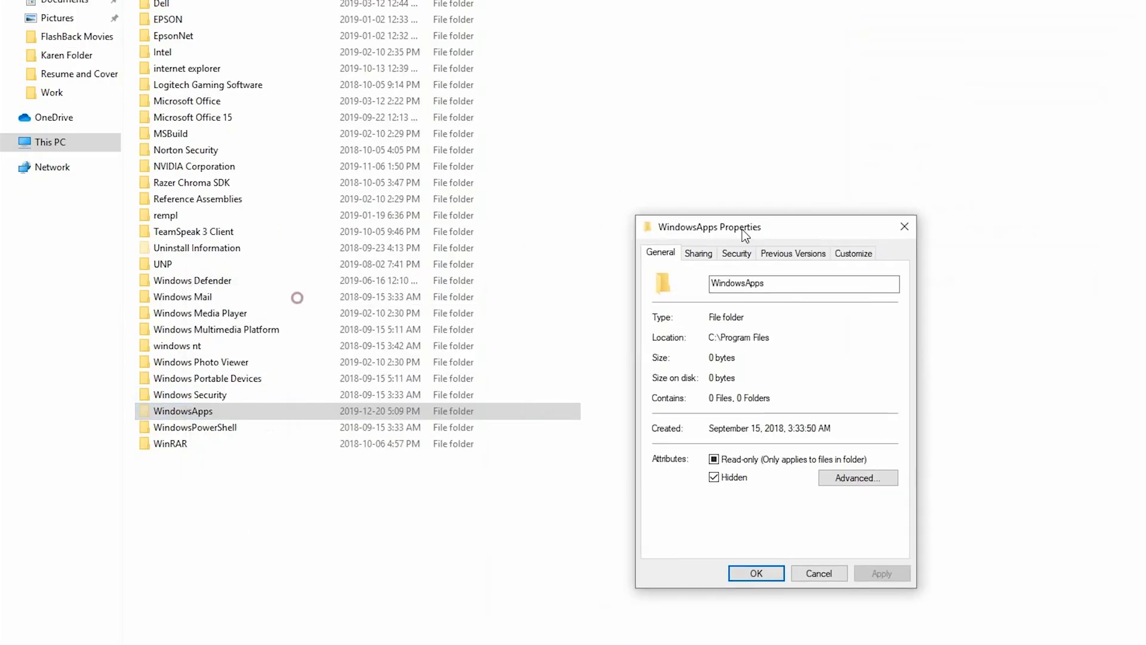
click(736, 253)
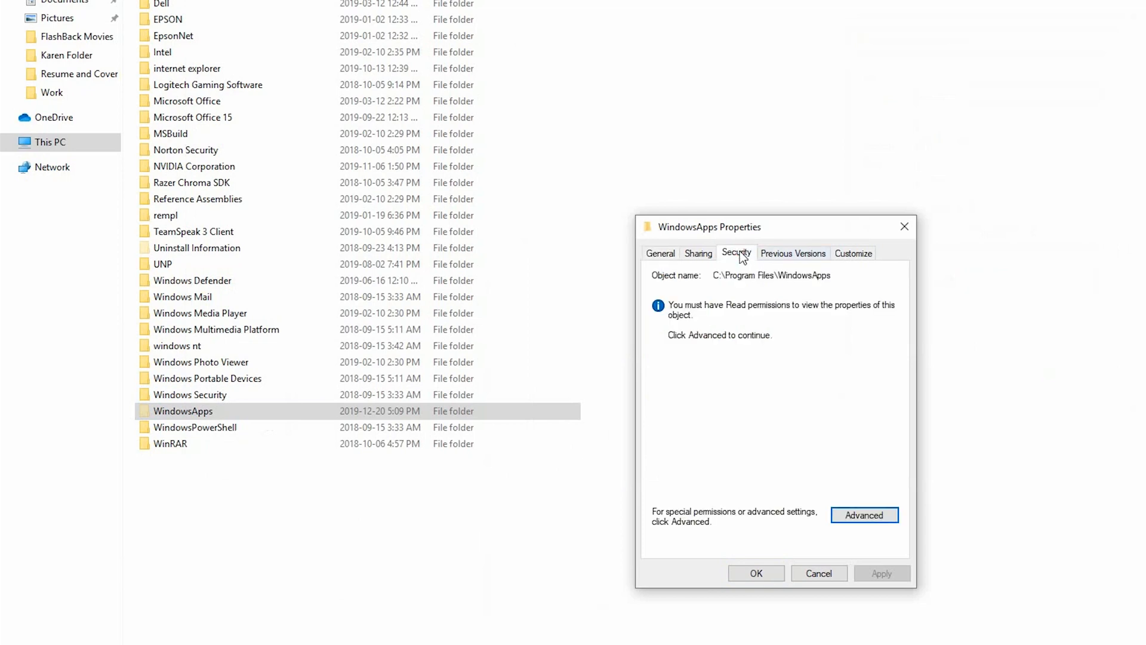
mouse_move(757, 533)
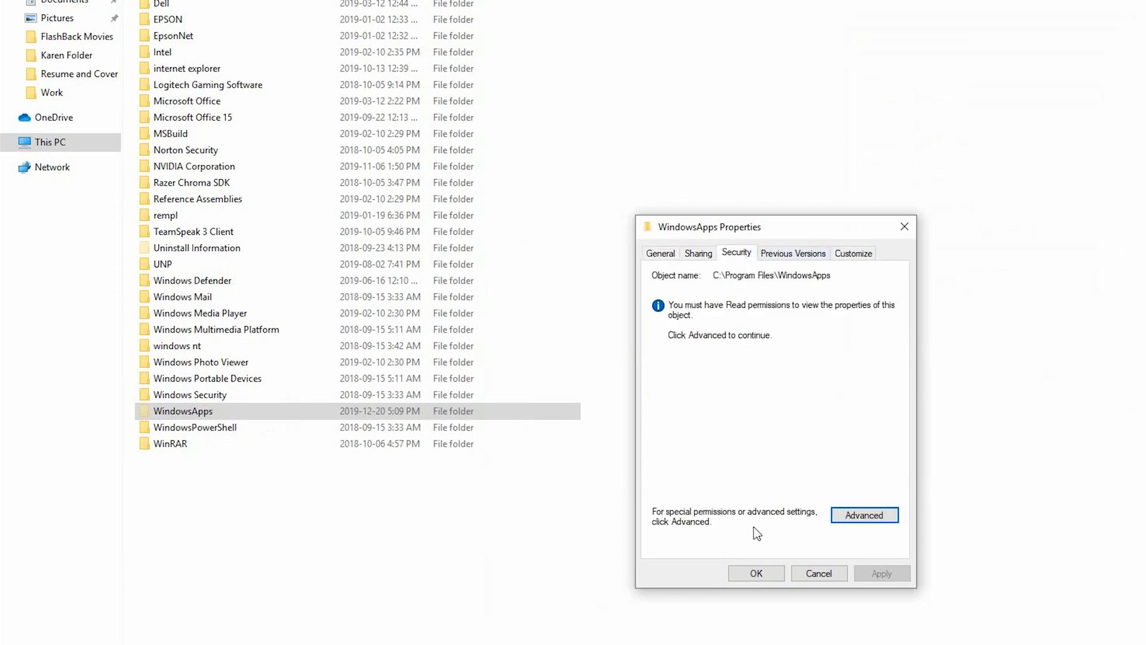
click(819, 573)
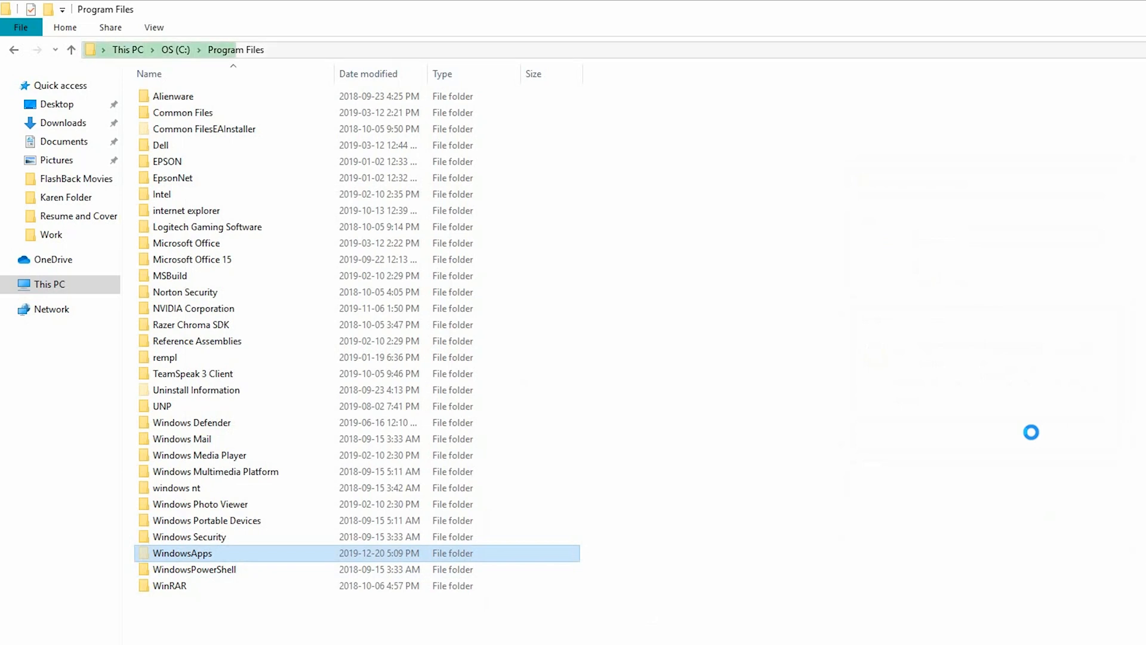
Enter the WindowsApps folder and show its app package subfolders in List layout
double_click(184, 553)
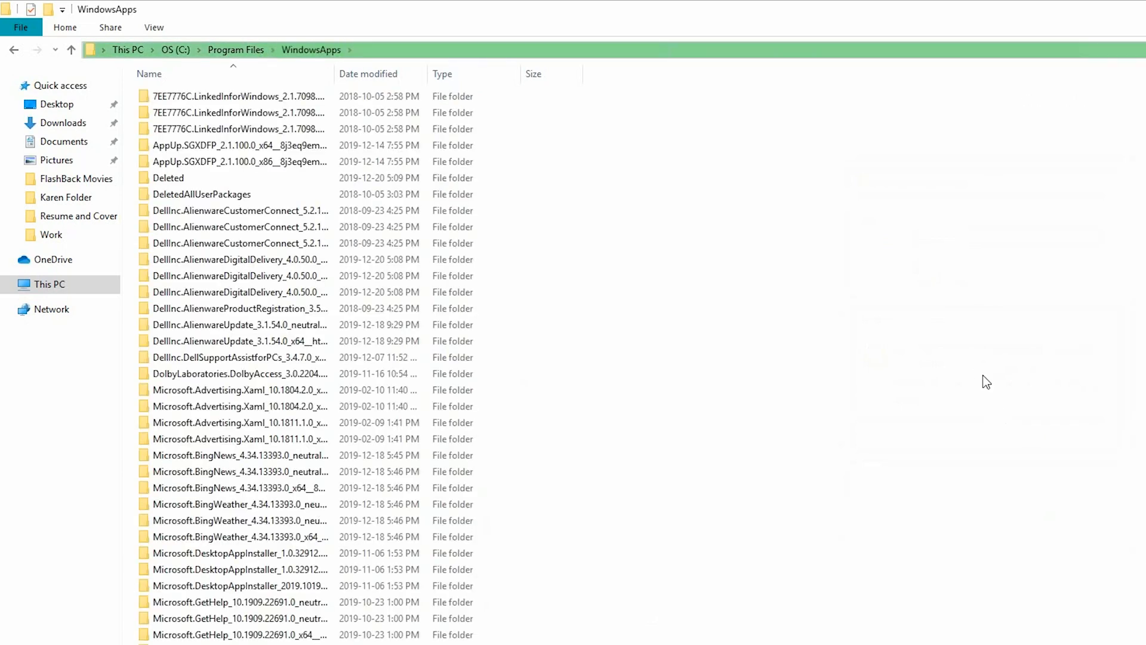
click(153, 28)
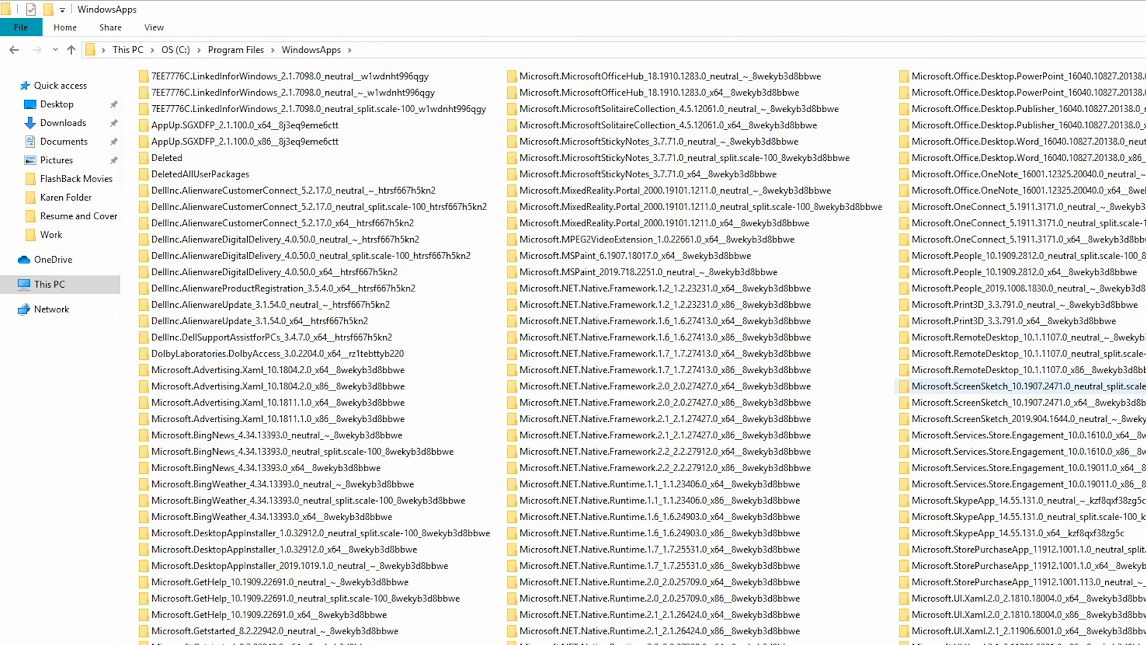
mouse_move(656, 194)
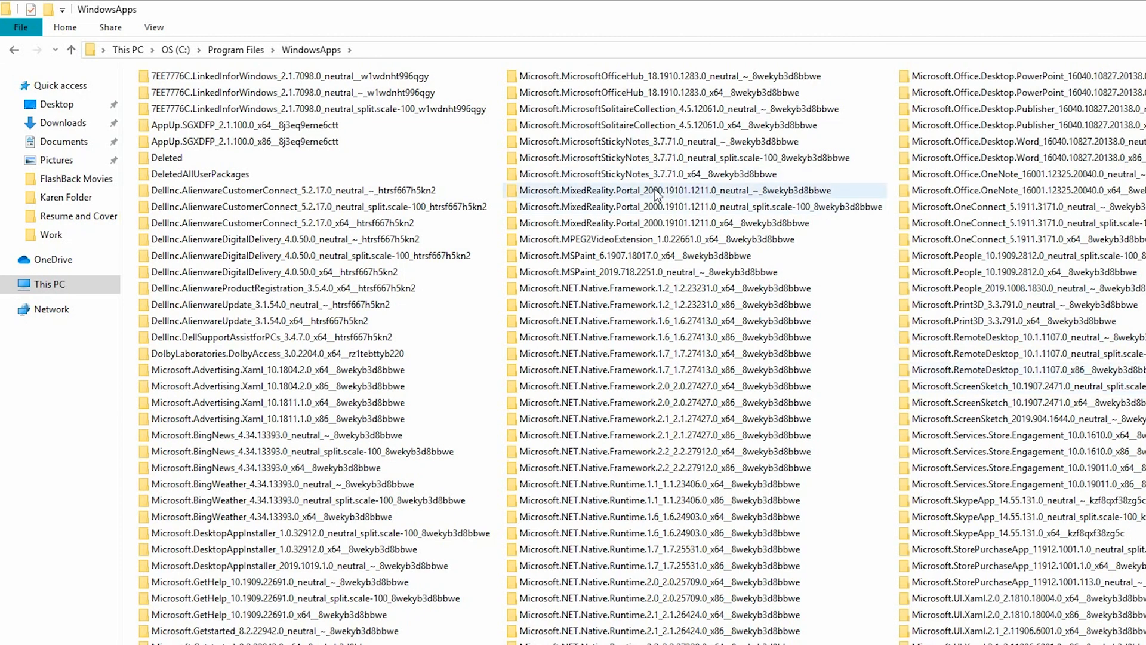